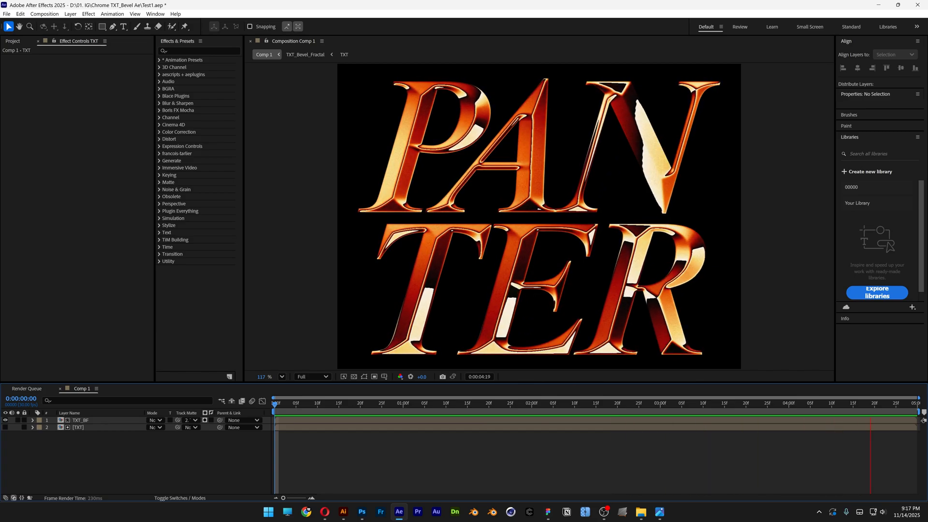
Create the 1920×1080 TXT composition with PANTER in Times New Roman Bold Italic, filled #808080.
left_click(484, 404)
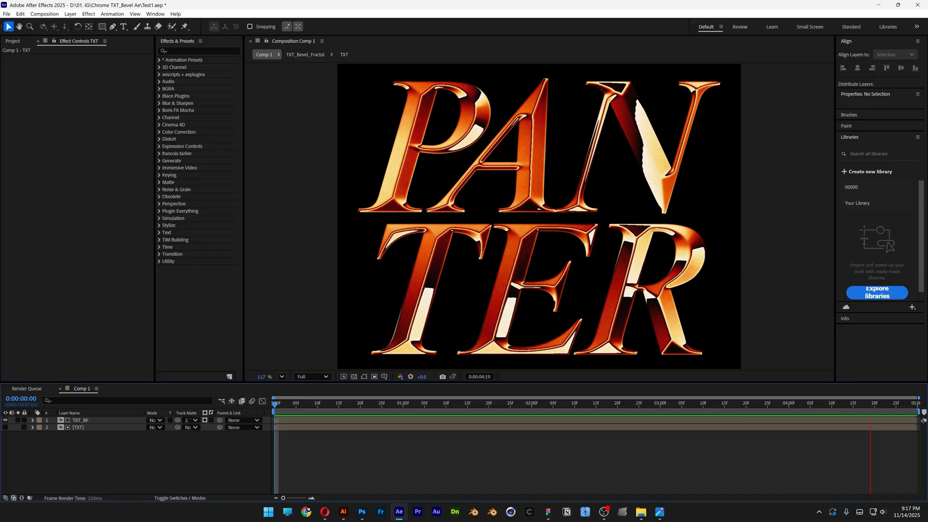
left_click(455, 188)
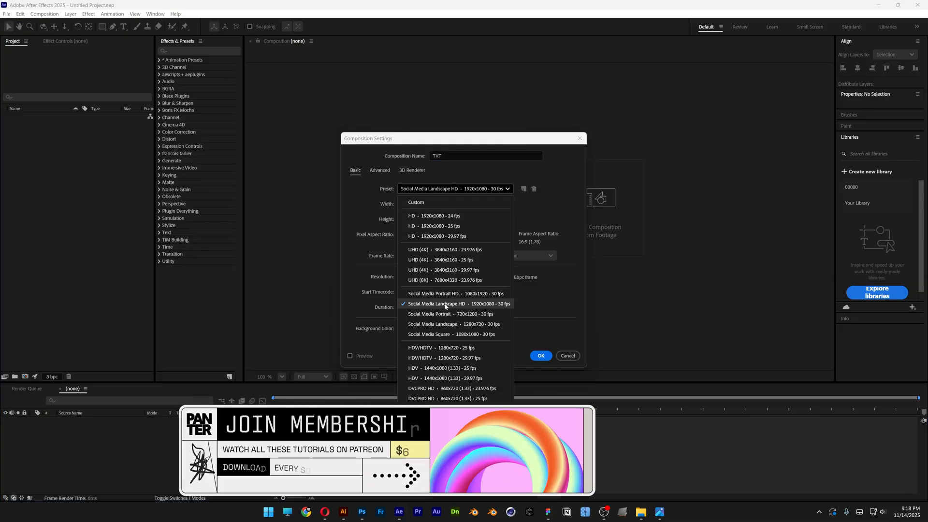
left_click(456, 304)
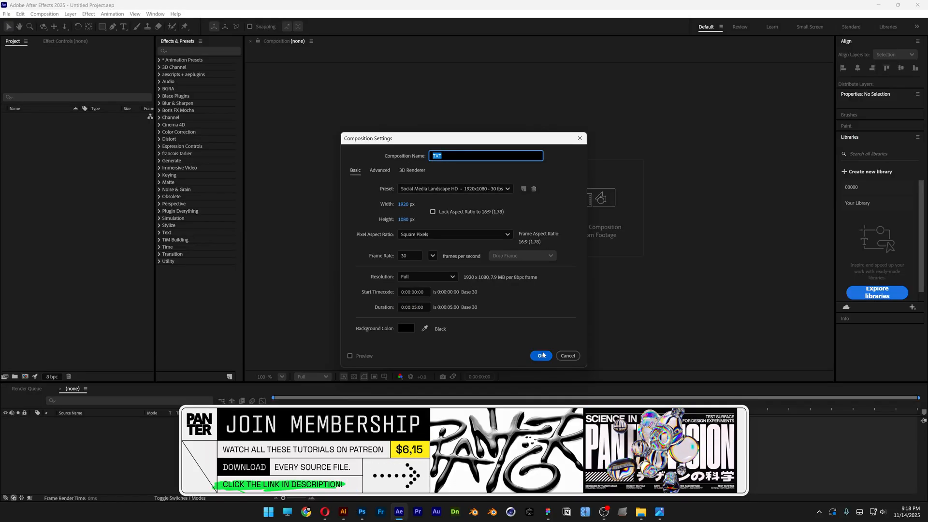
left_click(540, 356)
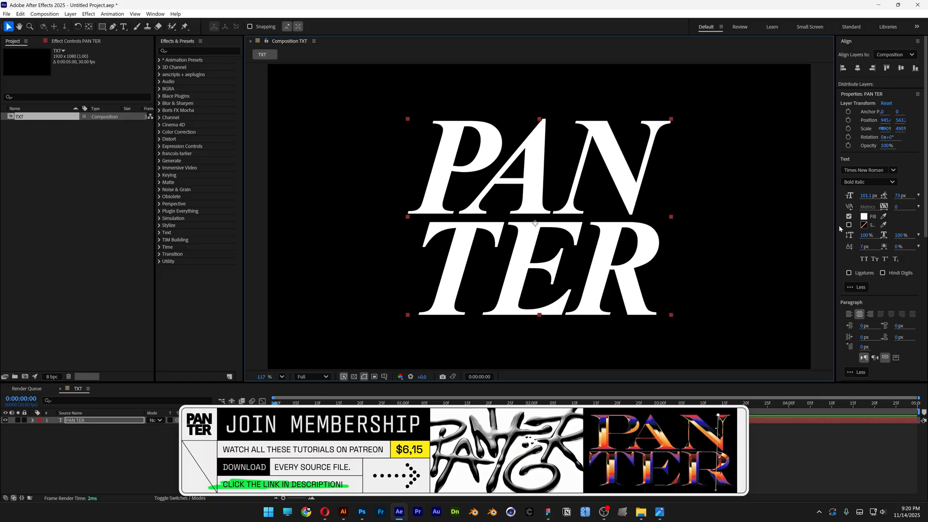
left_click(865, 217)
type("50")
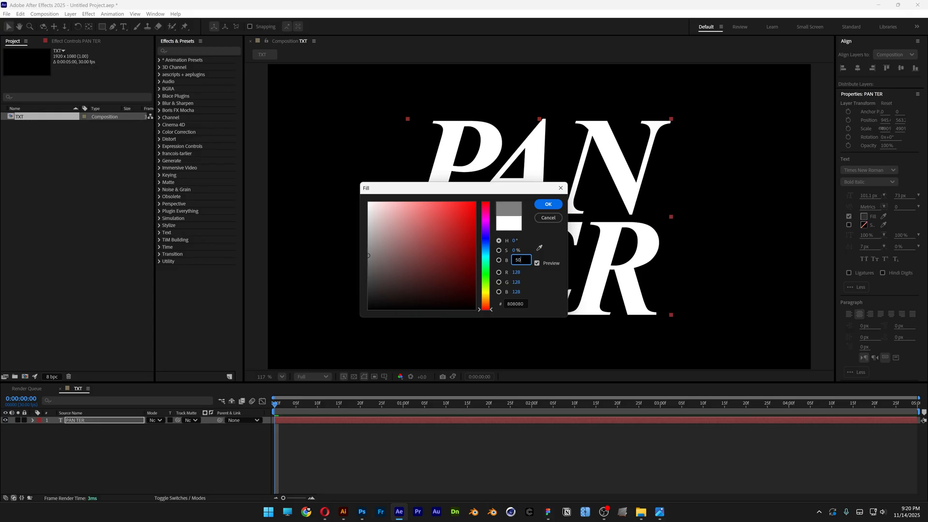
left_click(547, 204)
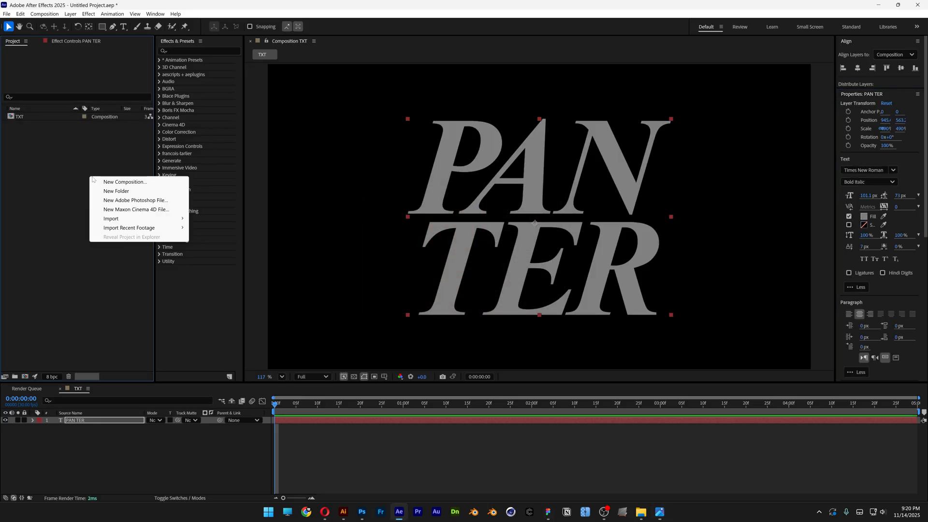
Create the 'TXT_Bevel x Fractal' composition and nest the TXT composition inside it.
left_click(125, 182)
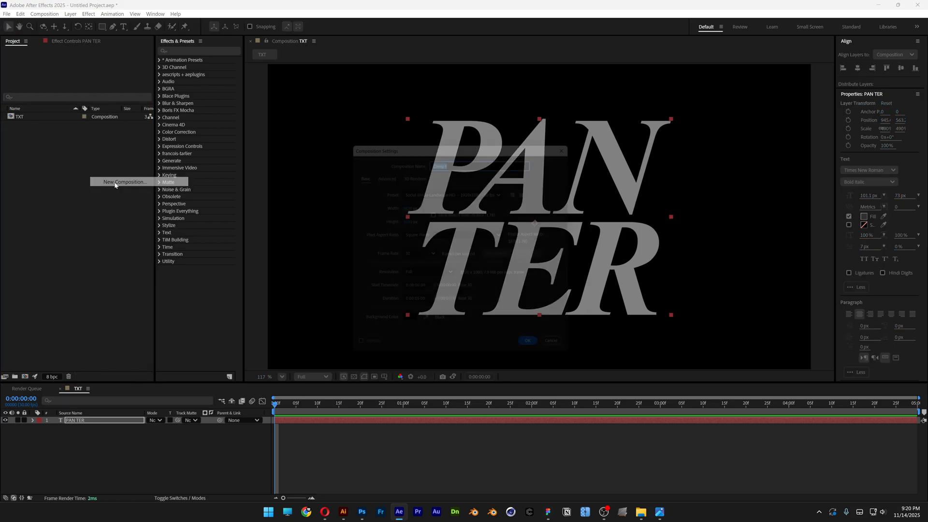
left_click(123, 182)
type("TXT_Bevel x Fractal")
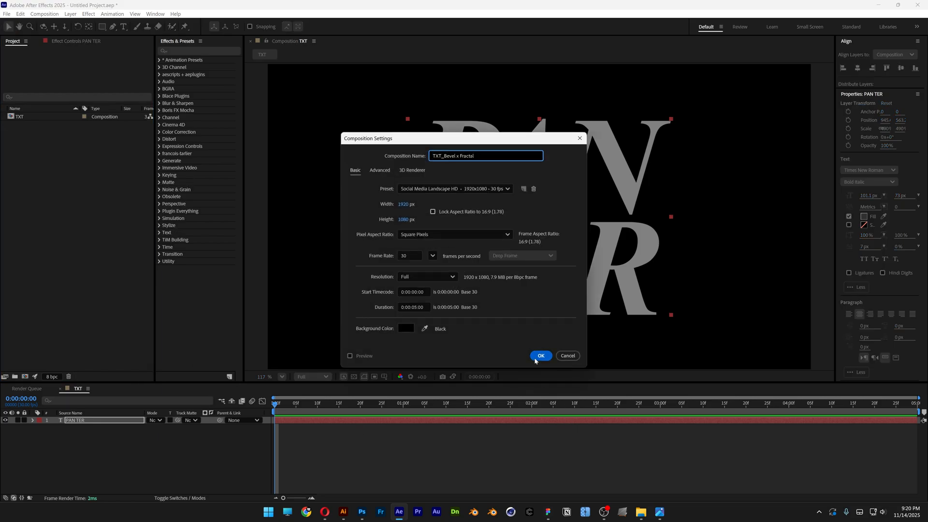
left_click(540, 356)
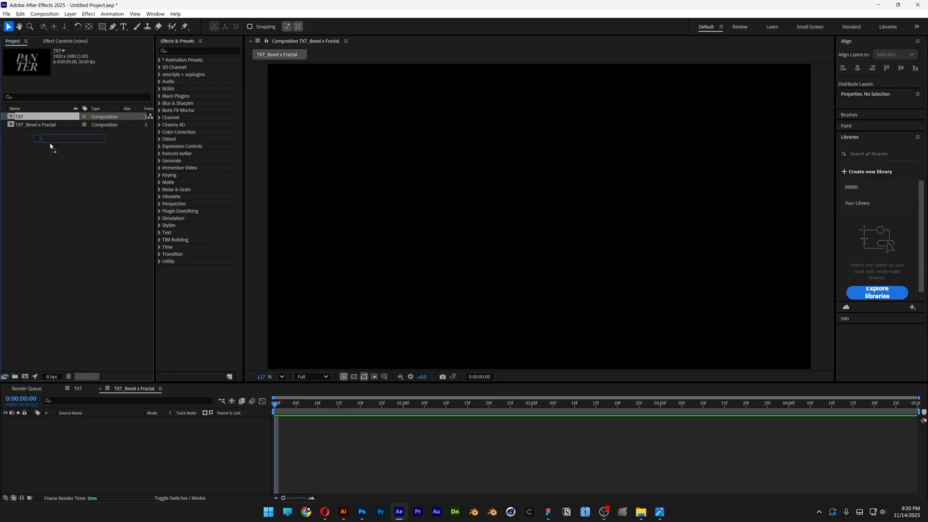
double_click(19, 116)
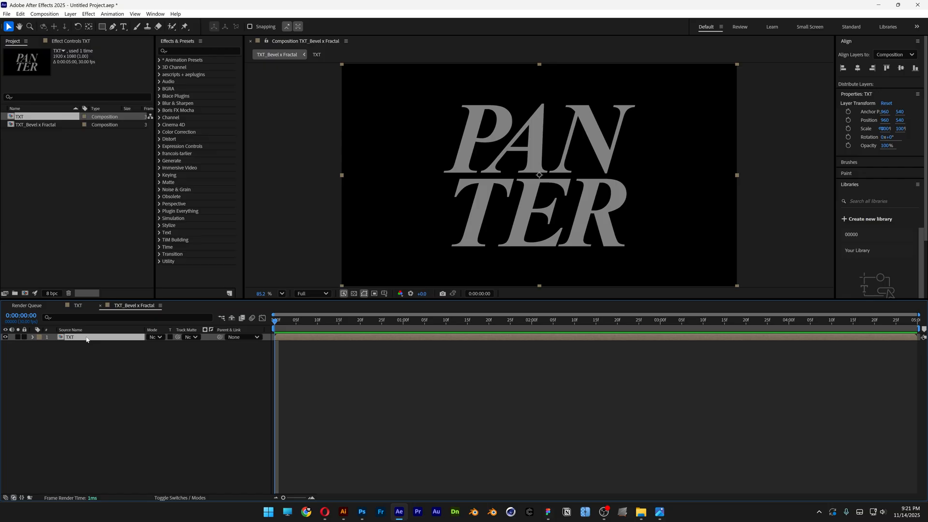
Add a Bevel and Emboss layer style to the TXT layer using the Chisel Hard technique.
right_click(86, 337)
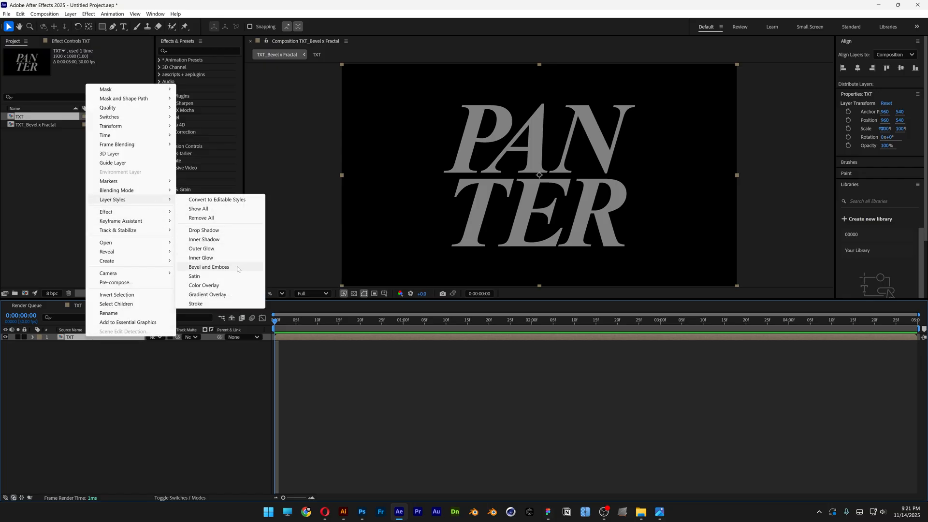
left_click(208, 267)
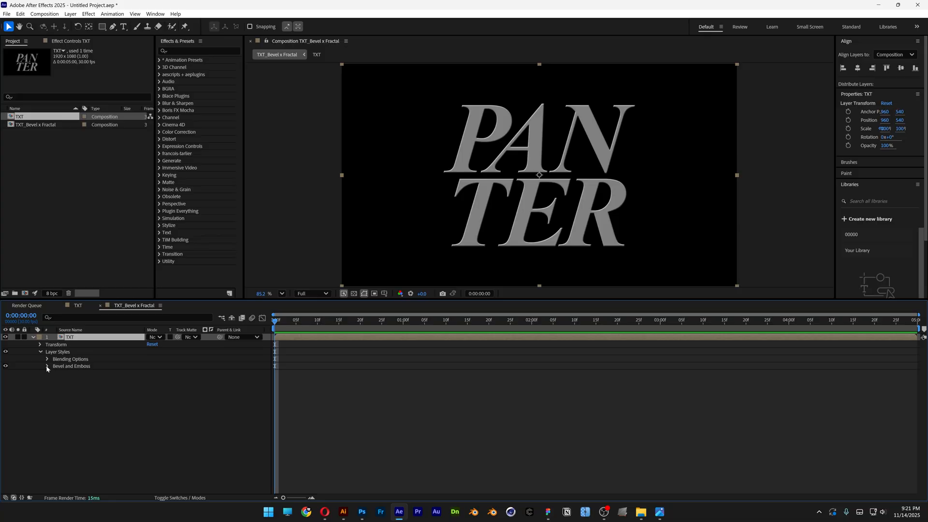
left_click(47, 366)
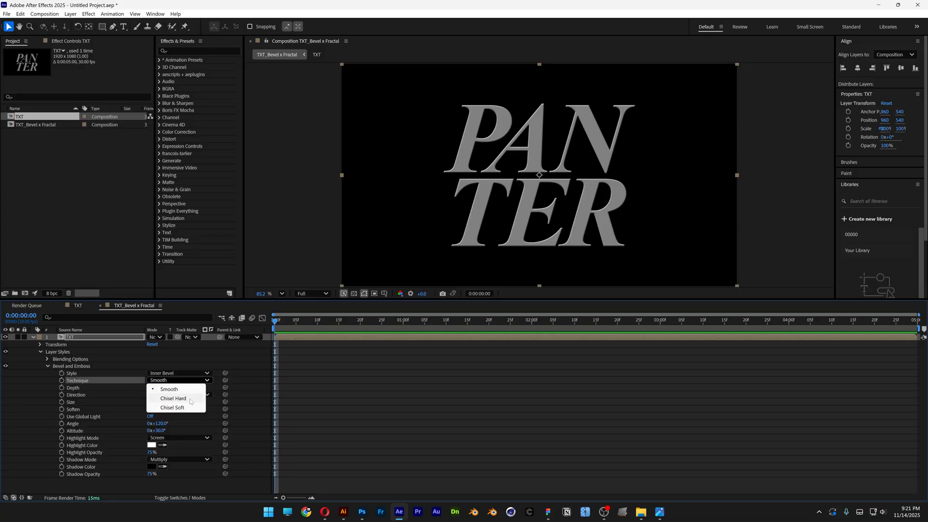
left_click(174, 398)
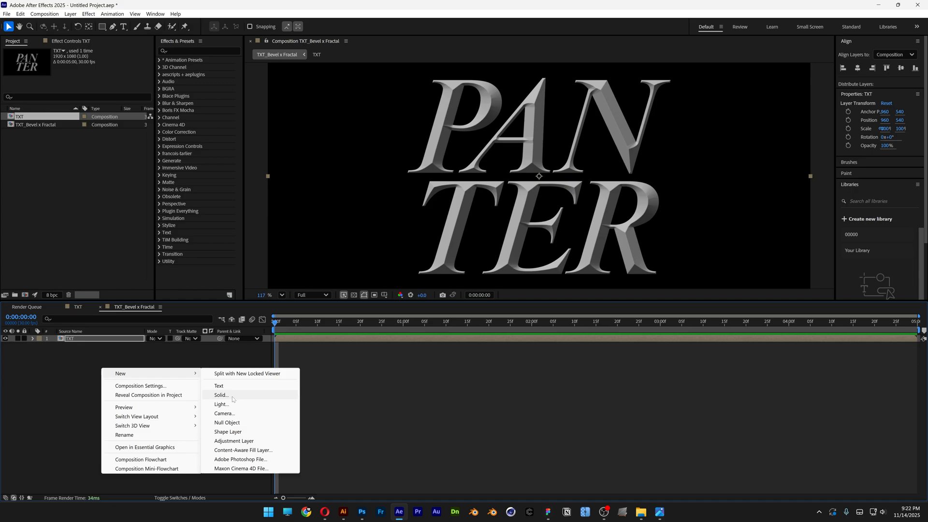
Add a full-frame black solid named Fractal Noise and search effects for 'fractal noise'.
left_click(221, 395)
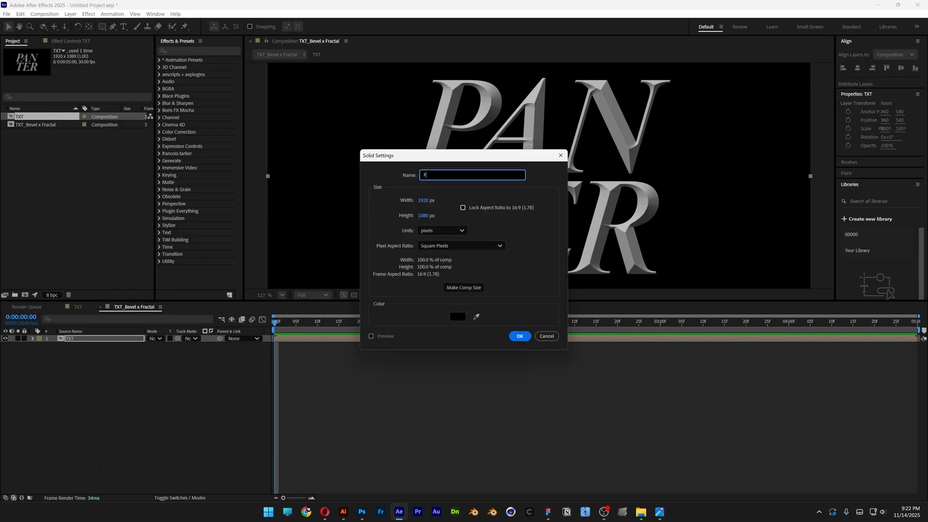
left_click(519, 336)
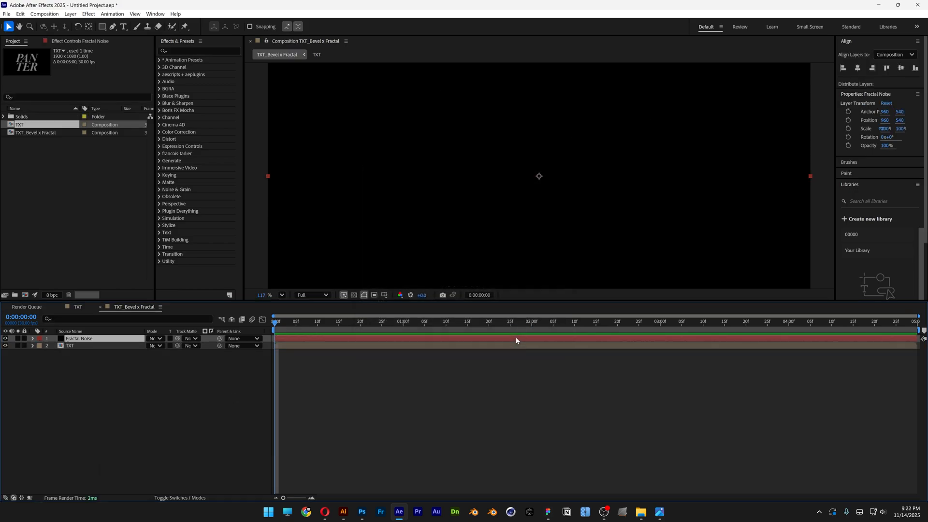
type("fr")
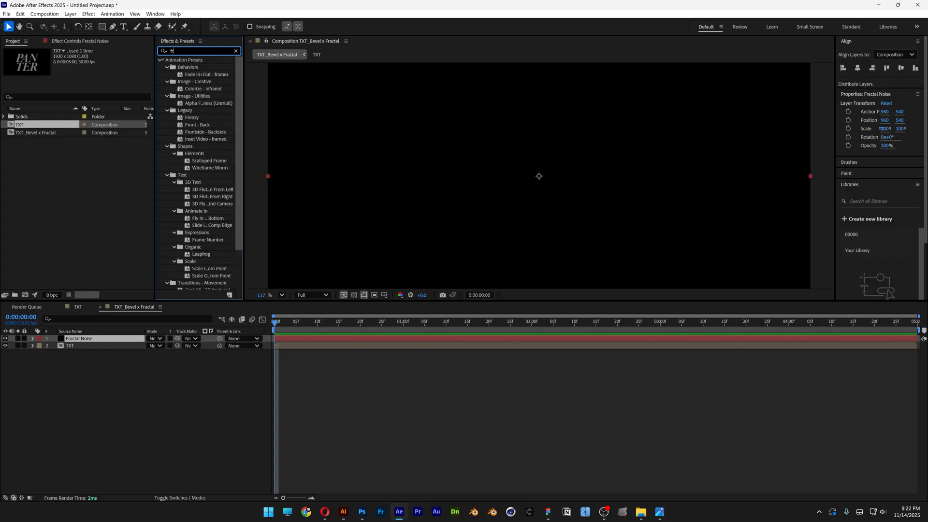
type("ractal noise")
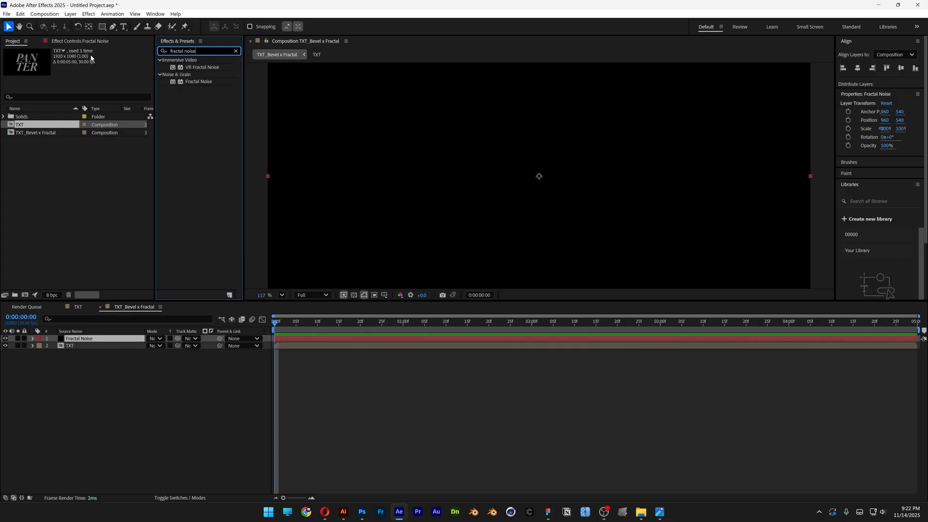
Apply Fractal Noise to the solid and keyframe Evolution, reaching 148° at about one second.
left_click(199, 81)
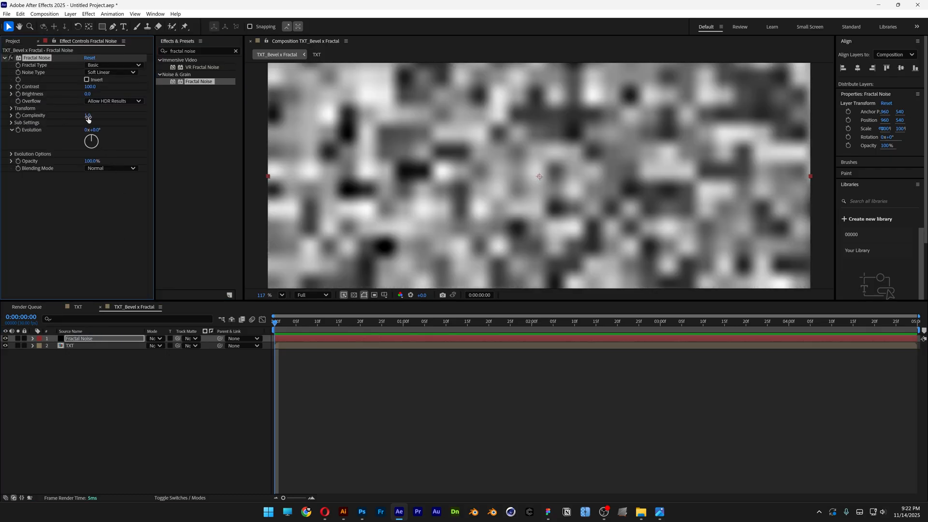
left_click(5, 108)
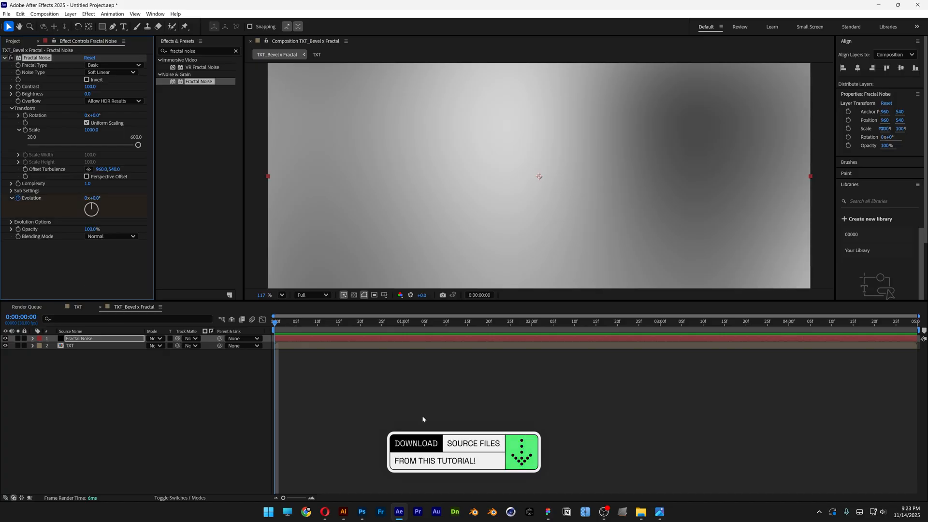
left_click(407, 321)
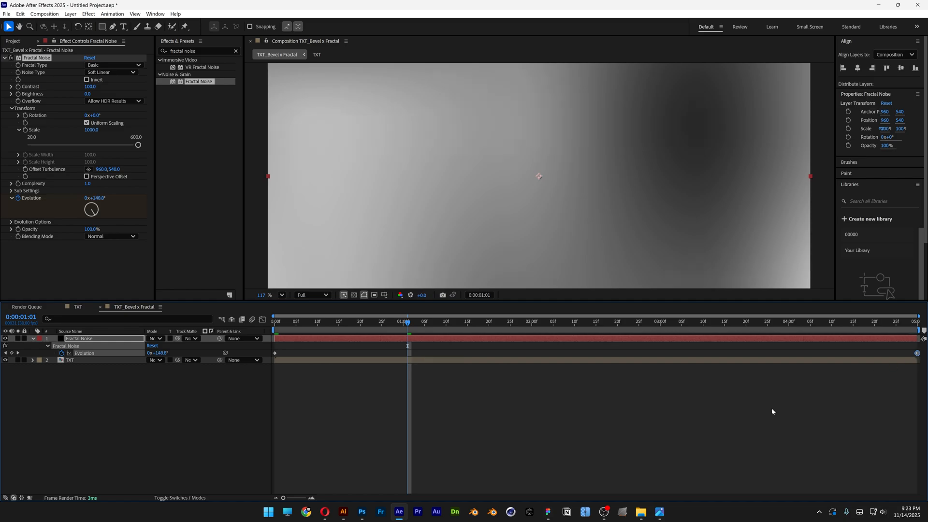
Set the Fractal Noise layer to Overlay blending, then show layer switches and the Project panel.
left_click(614, 321)
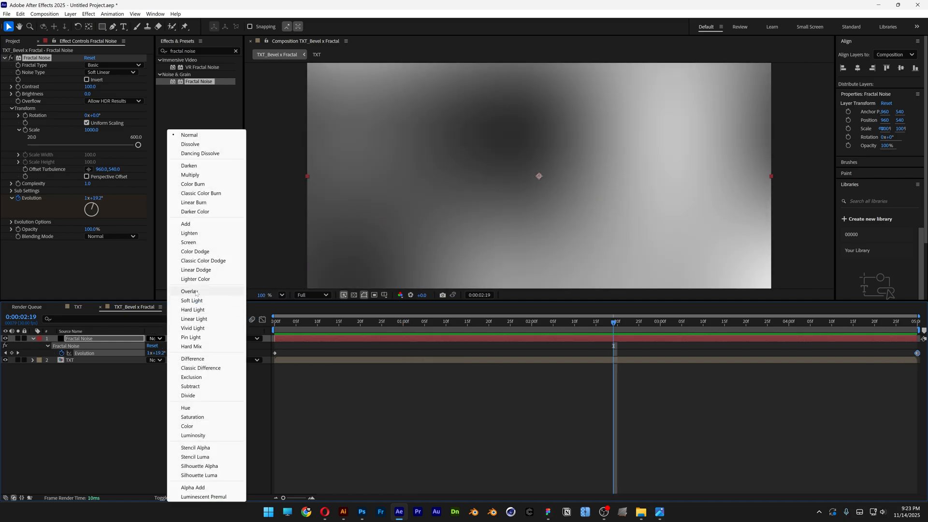
left_click(190, 134)
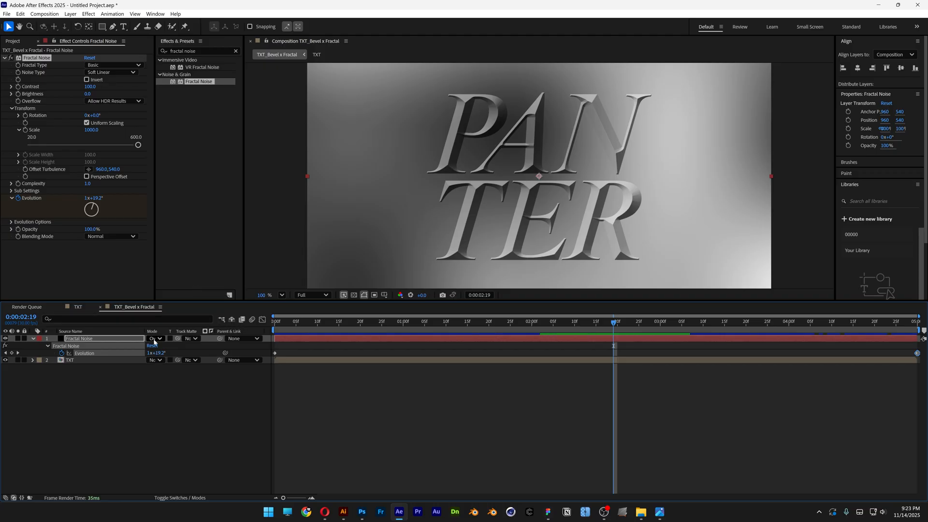
left_click(180, 498)
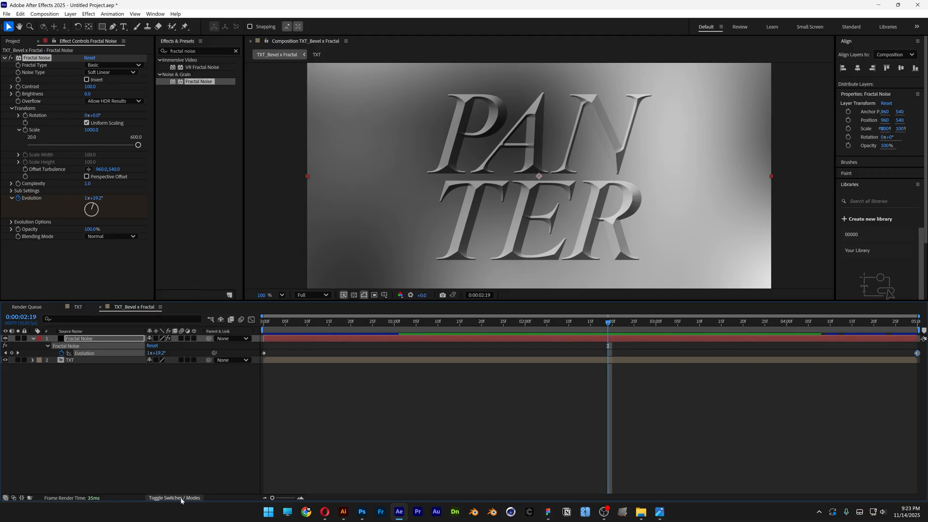
left_click(174, 498)
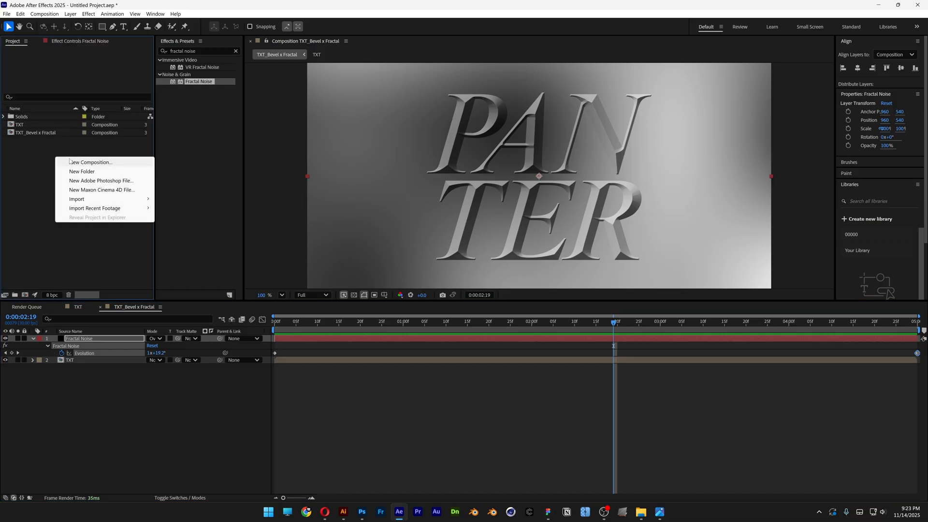
Create 'Final Comp' with TXT_Bevel x Fractal above TXT, using TXT as its track matte.
left_click(90, 162)
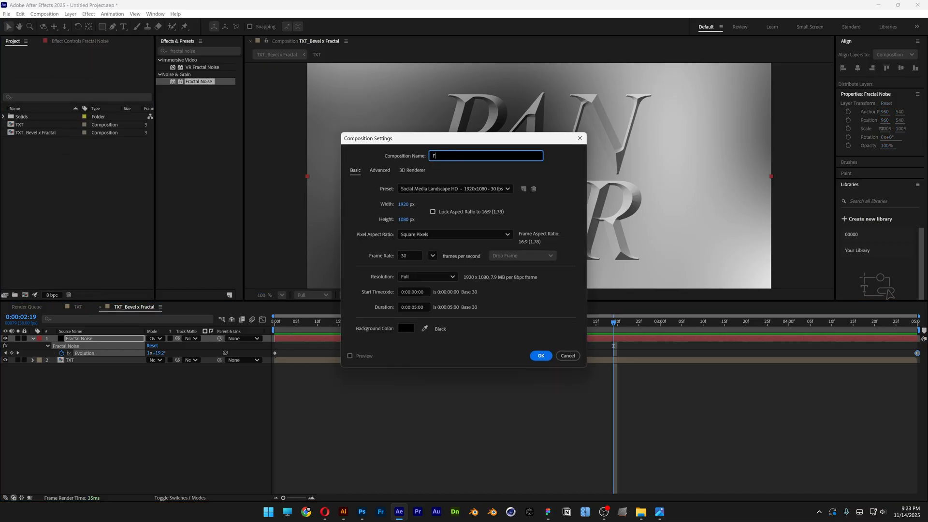
type("inal Comp")
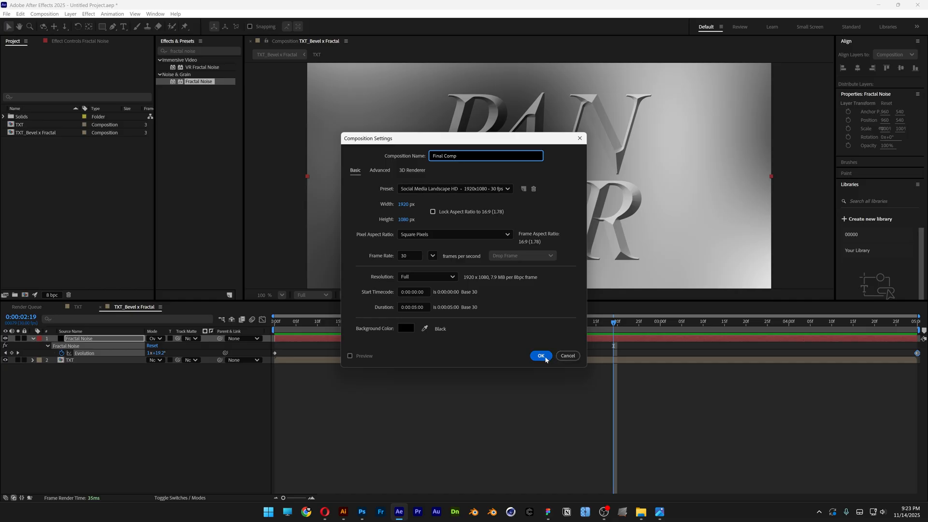
left_click(540, 356)
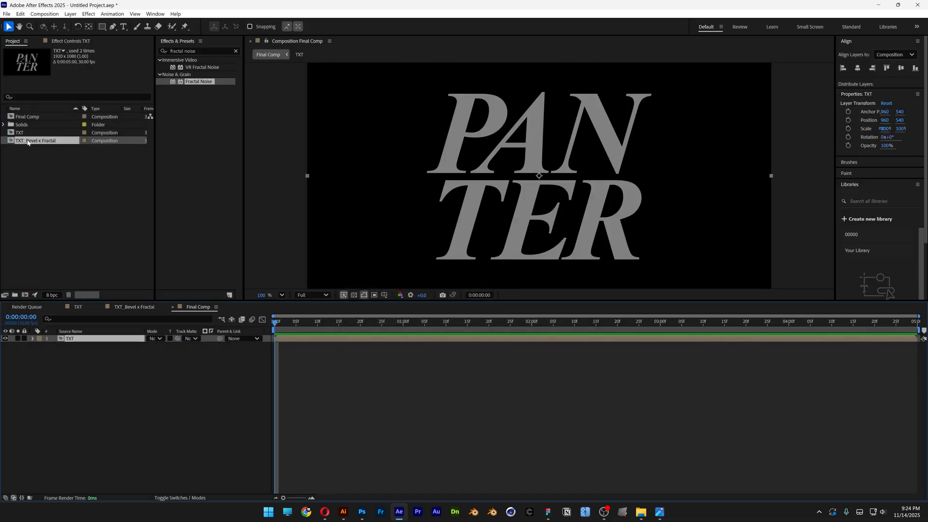
left_click(39, 140)
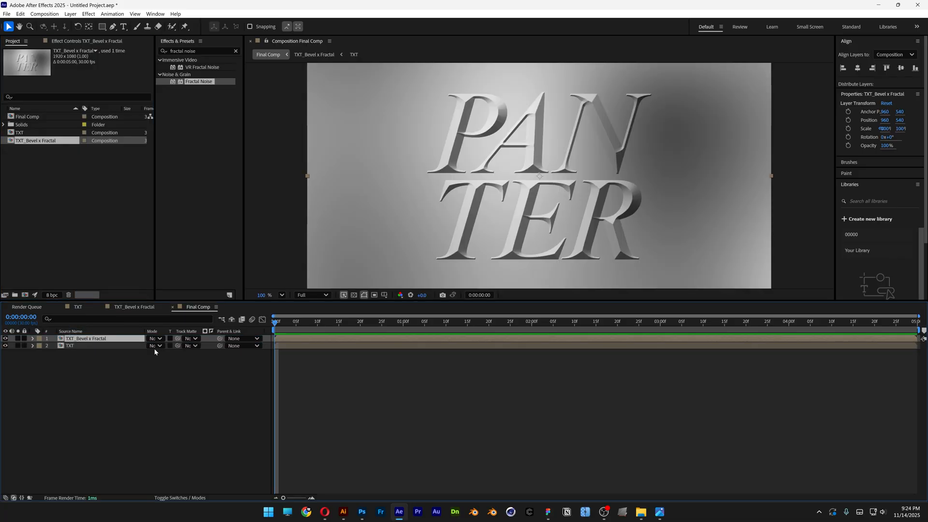
left_click(190, 338)
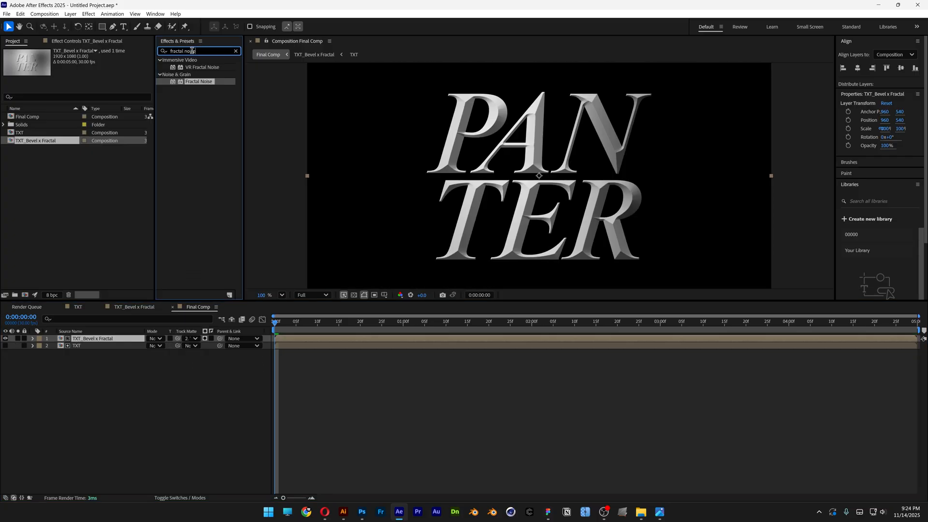
Apply Colorama to the textured layer with the Golden 1 palette and 3 cycle repetitions.
type("colorama")
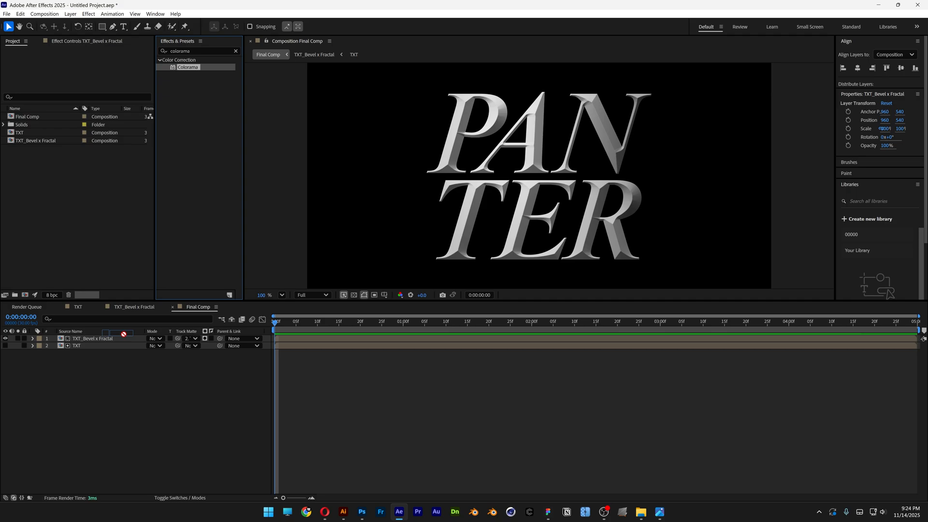
double_click(188, 67)
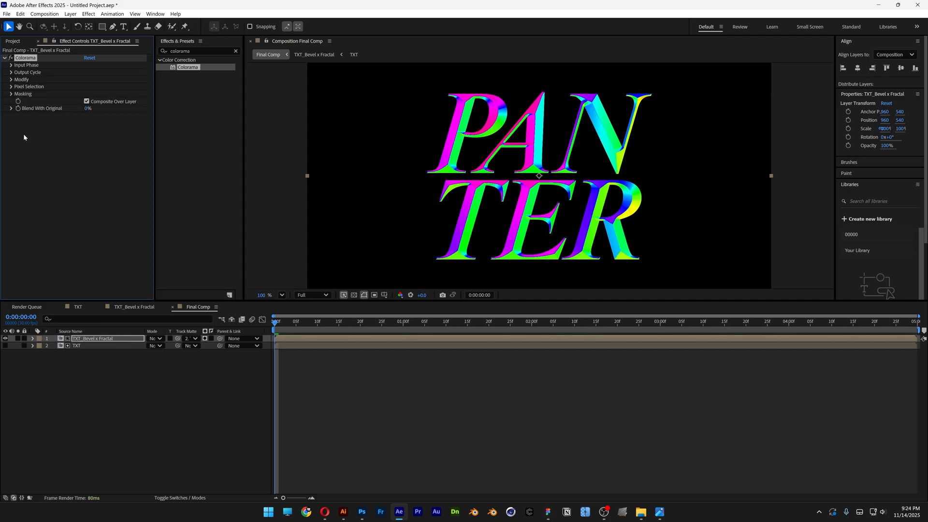
left_click(11, 72)
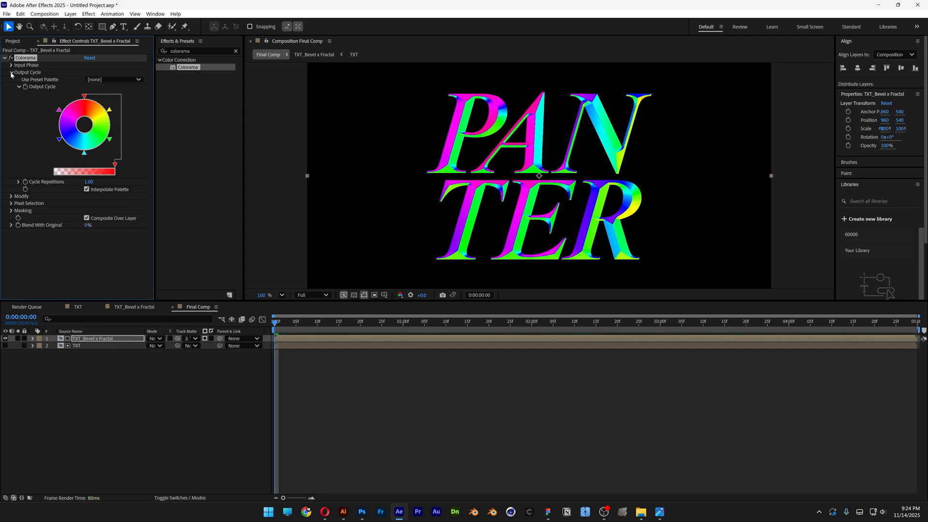
left_click(114, 79)
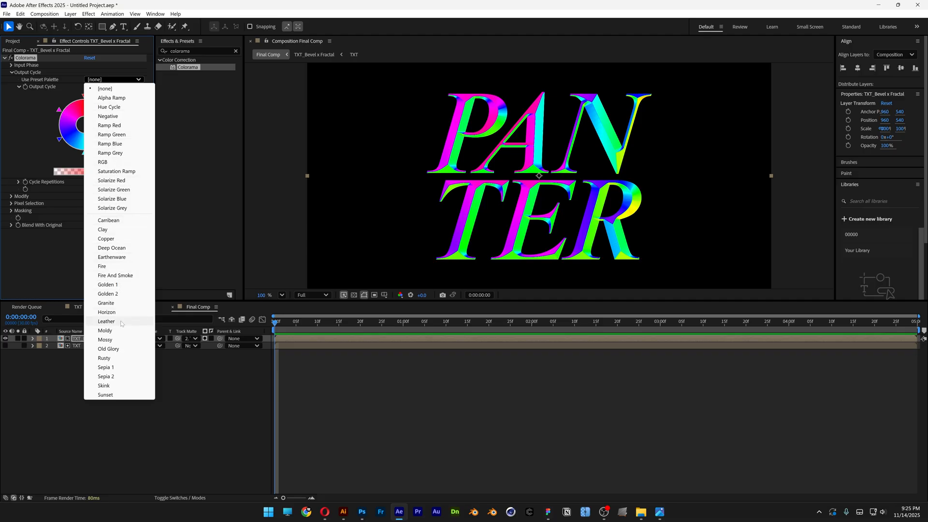
mouse_move(108, 284)
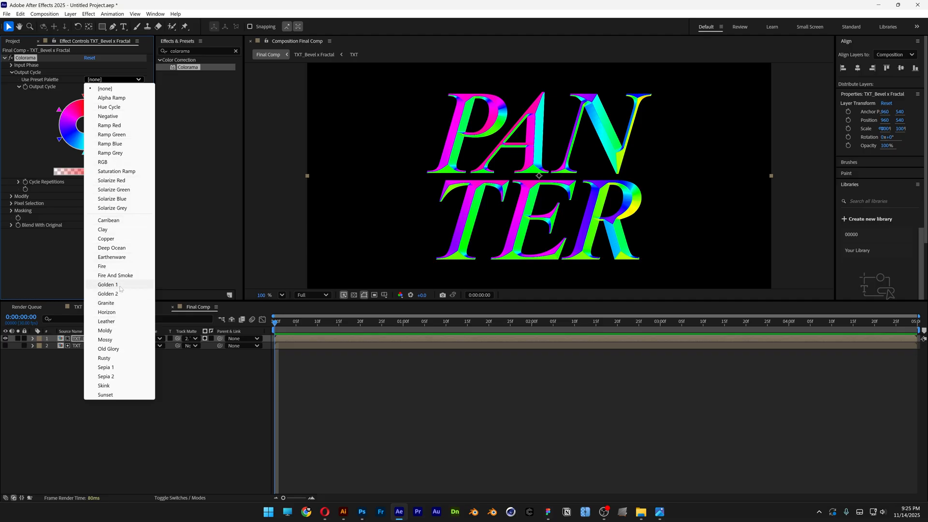
left_click(107, 284)
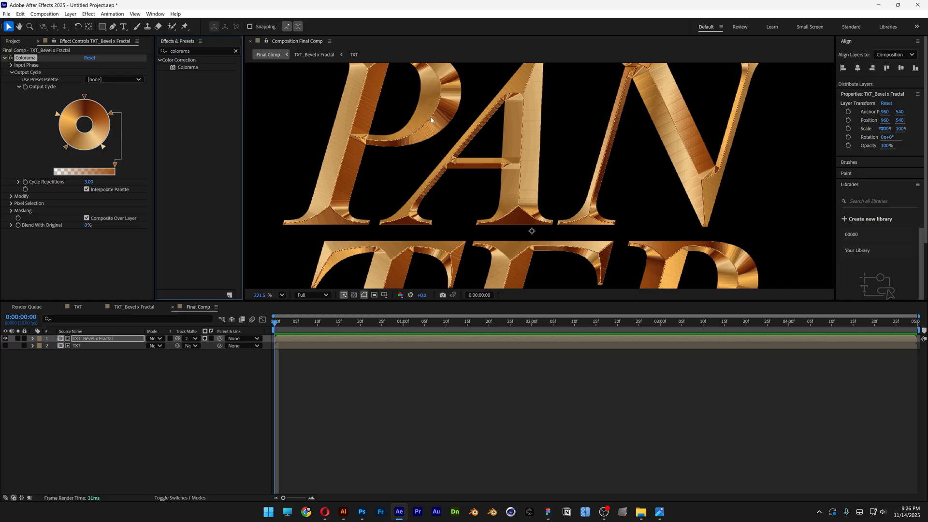
triple_click(199, 50)
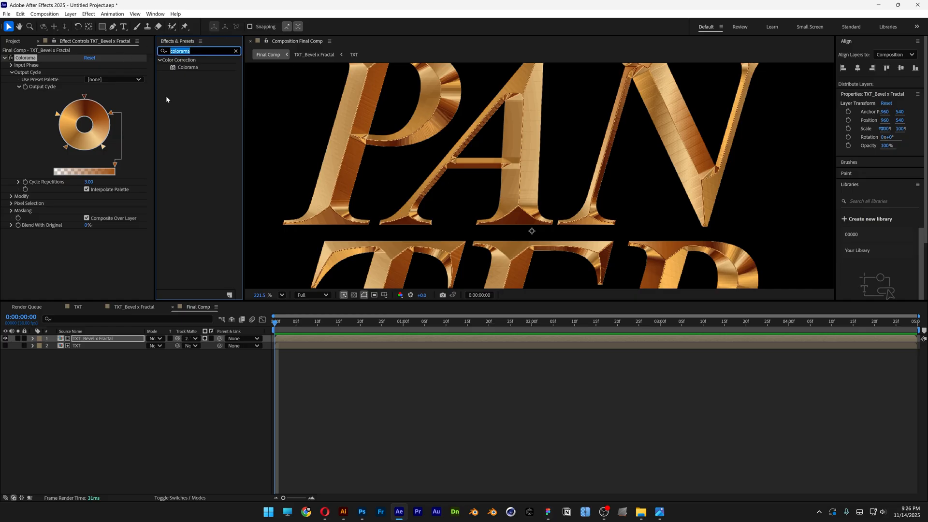
Apply Fast Box Blur to the TXT_Bevel x Fractal layer, above Colorama.
type("fast box blu")
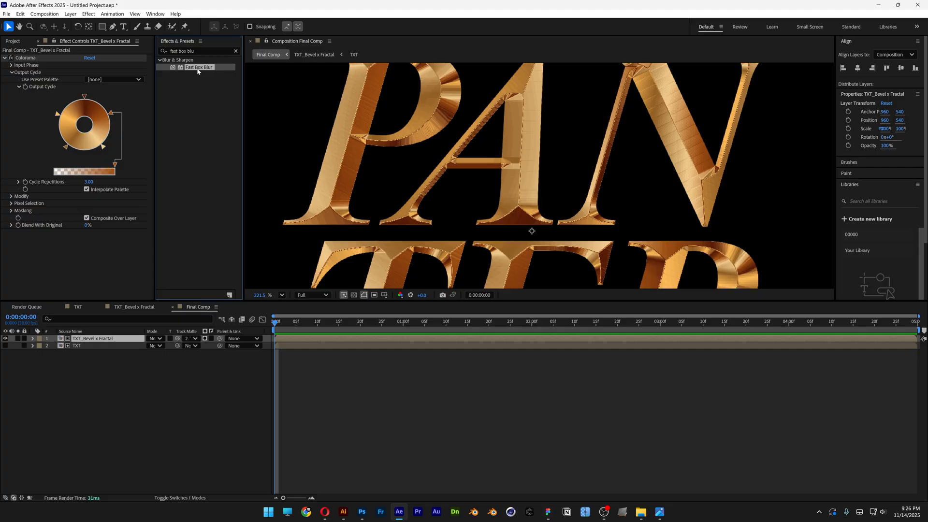
double_click(198, 67)
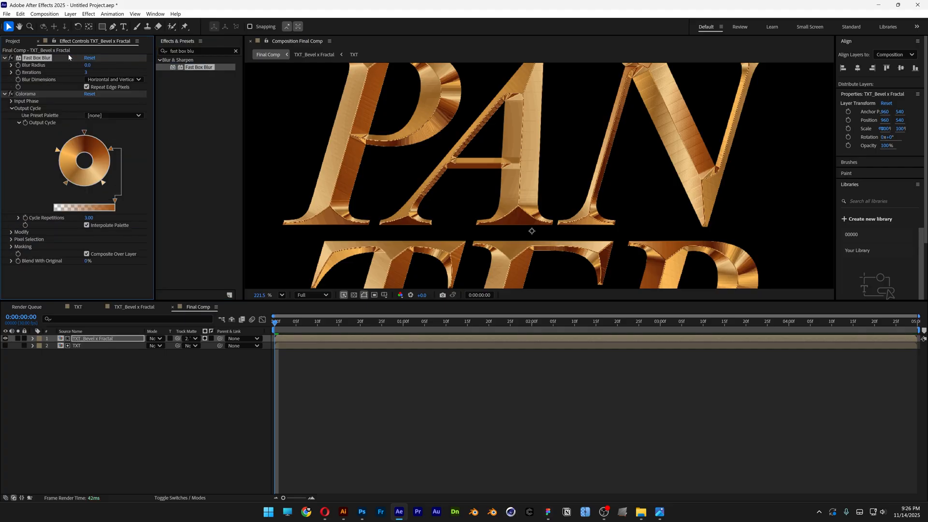